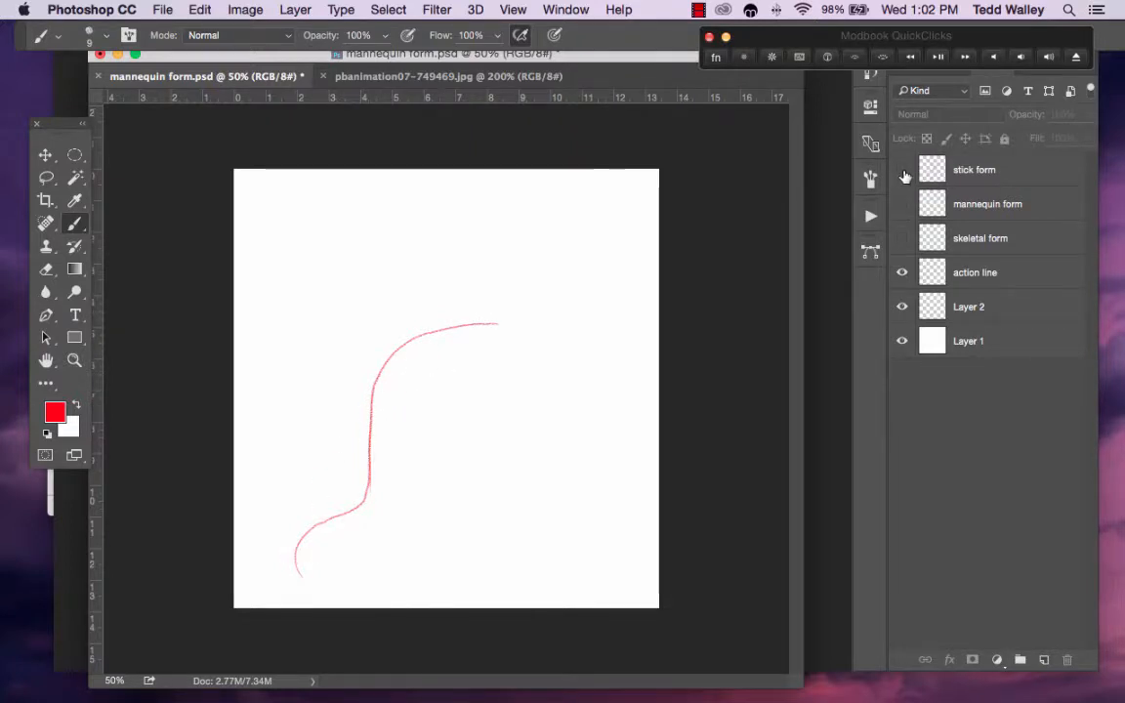
Step: Turn on visibility of the pink stick-form layer in the Layers panel
left_click(902, 168)
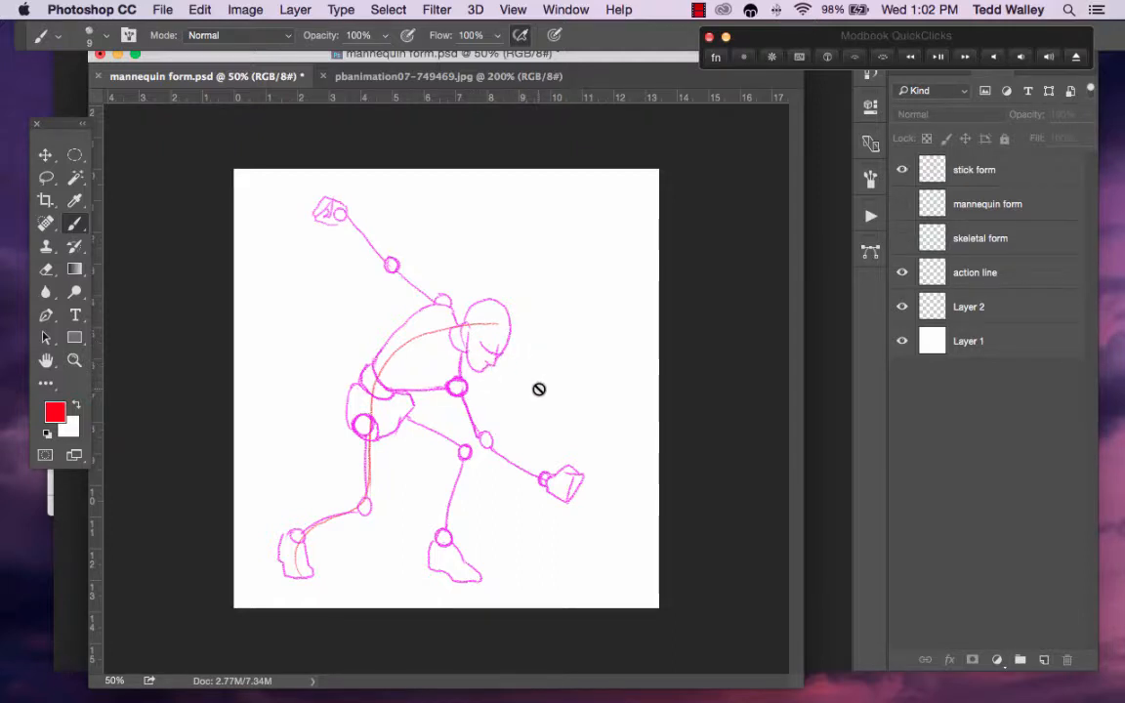
mouse_move(551, 375)
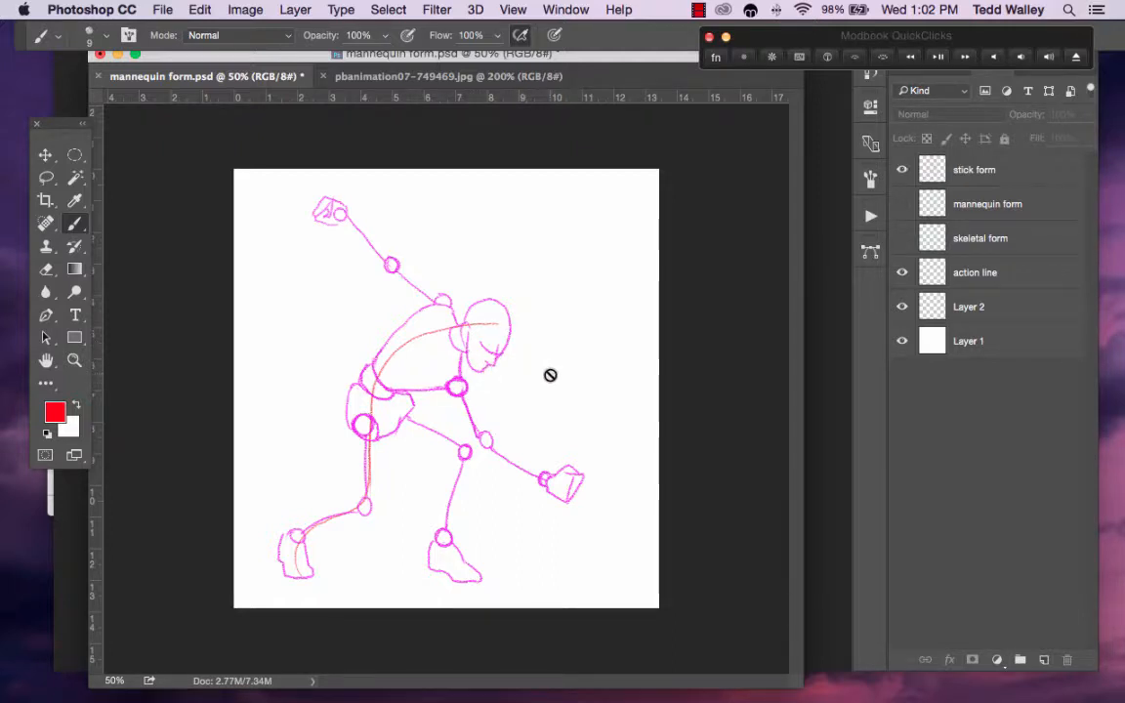
mouse_move(576, 342)
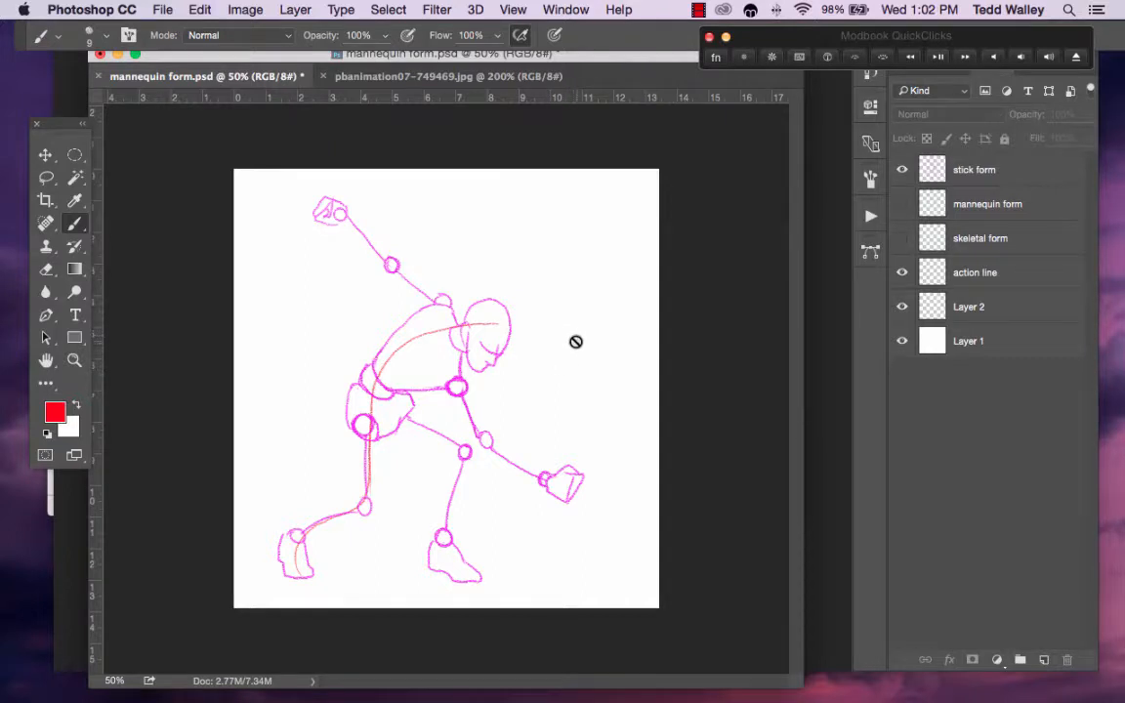
mouse_move(590, 365)
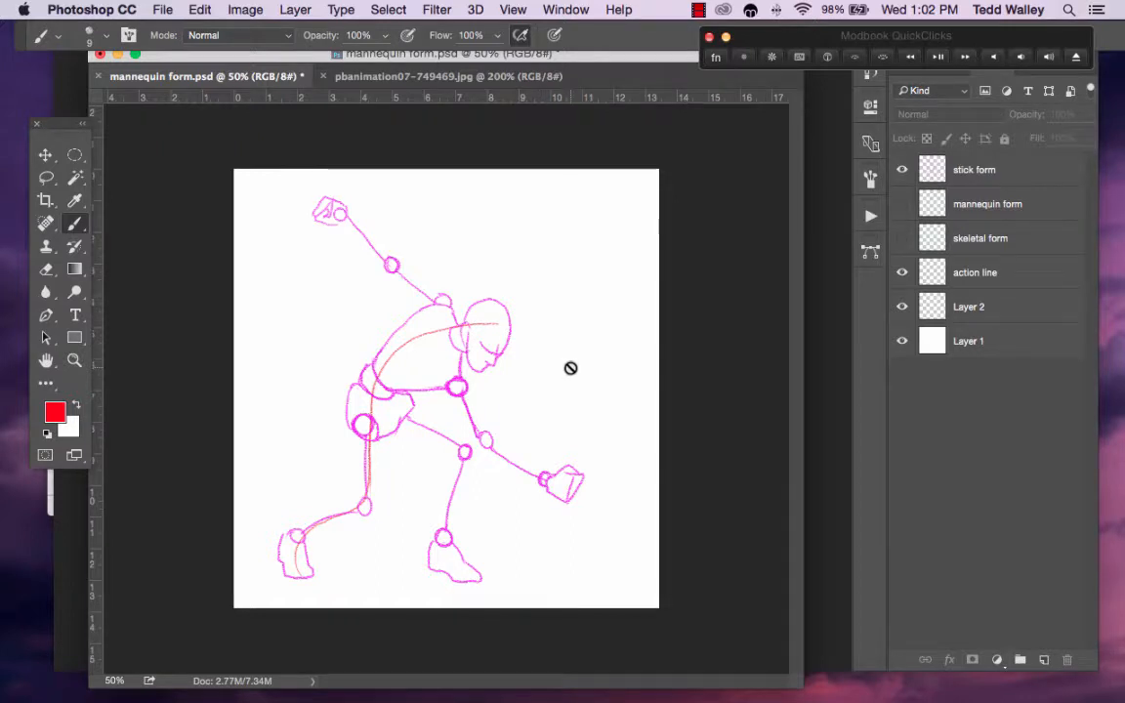
mouse_move(512, 387)
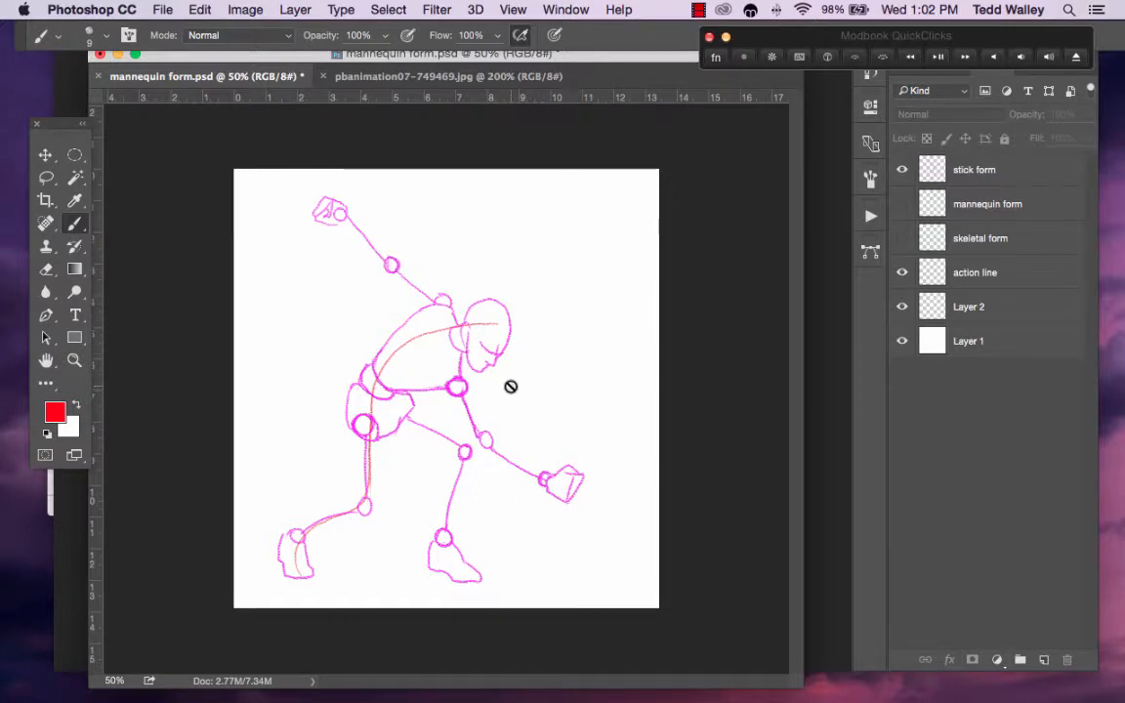
mouse_move(539, 367)
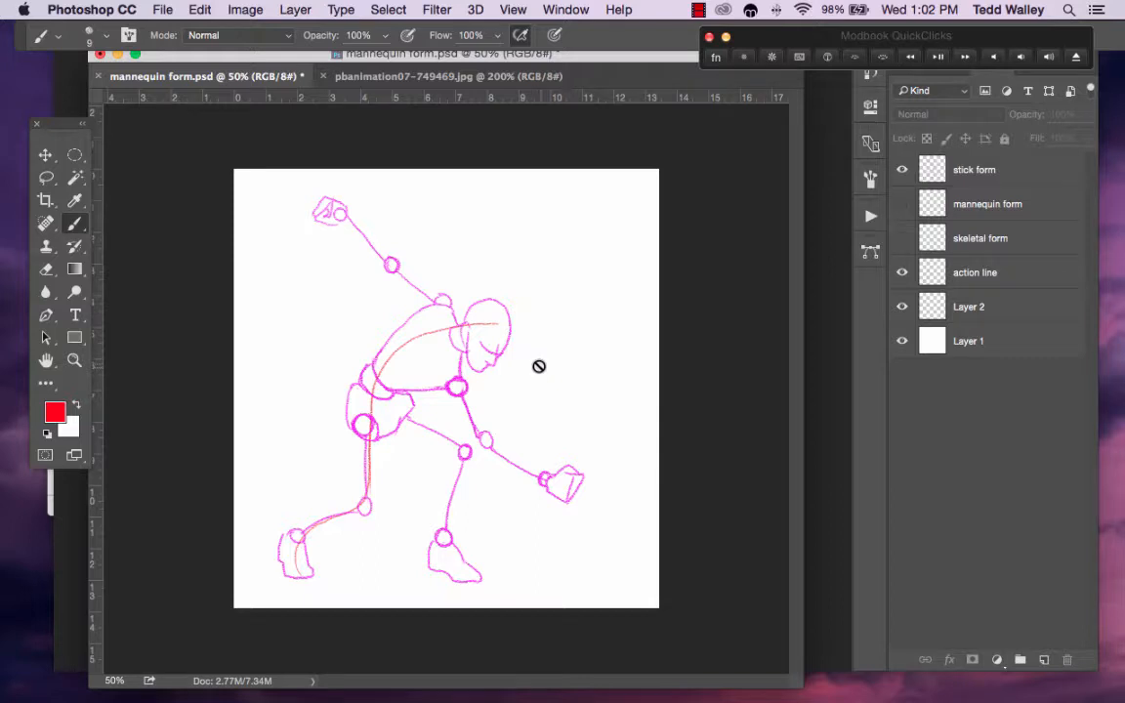
mouse_move(484, 389)
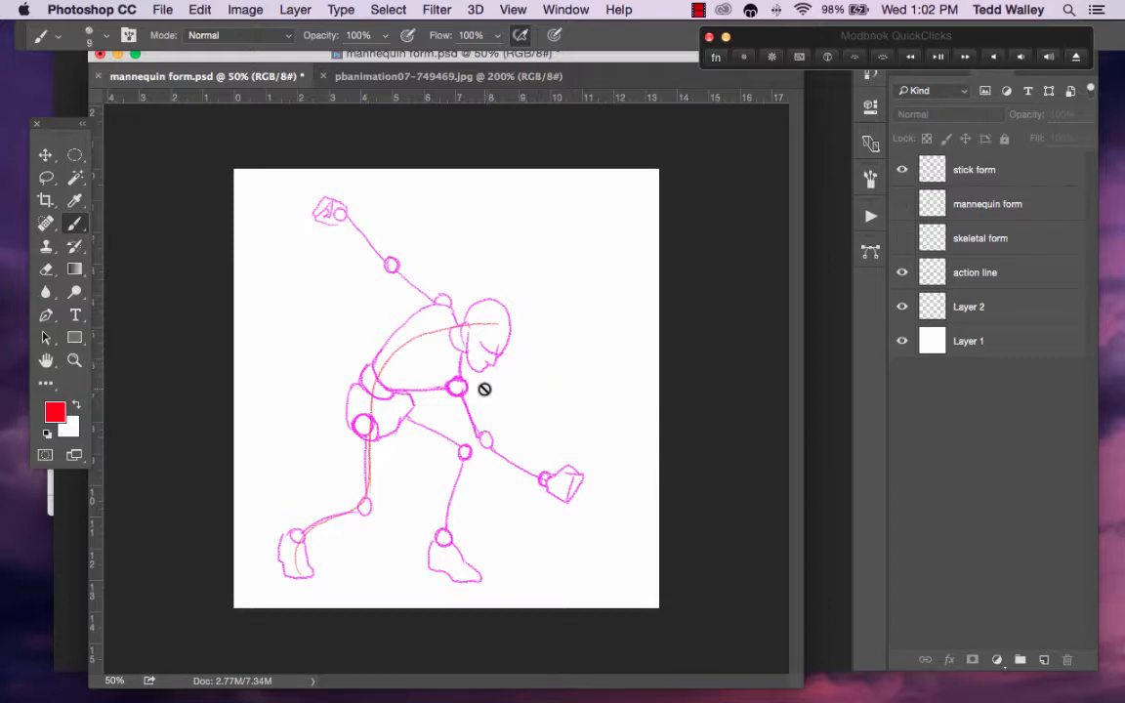
mouse_move(525, 367)
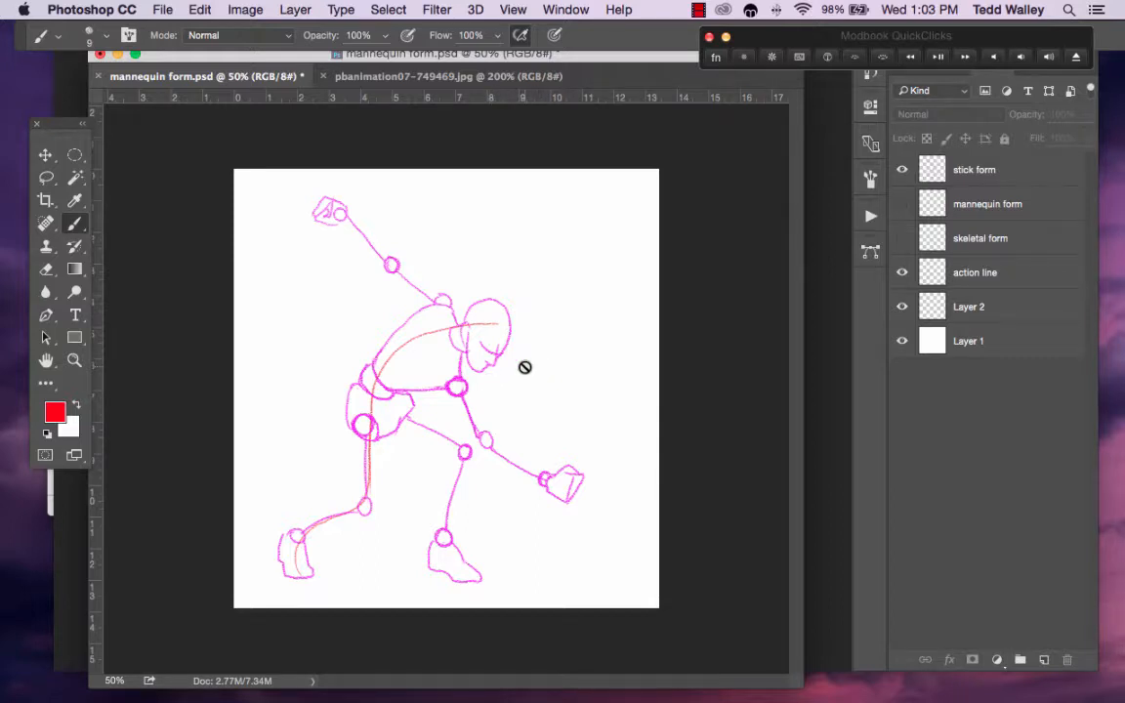
mouse_move(543, 379)
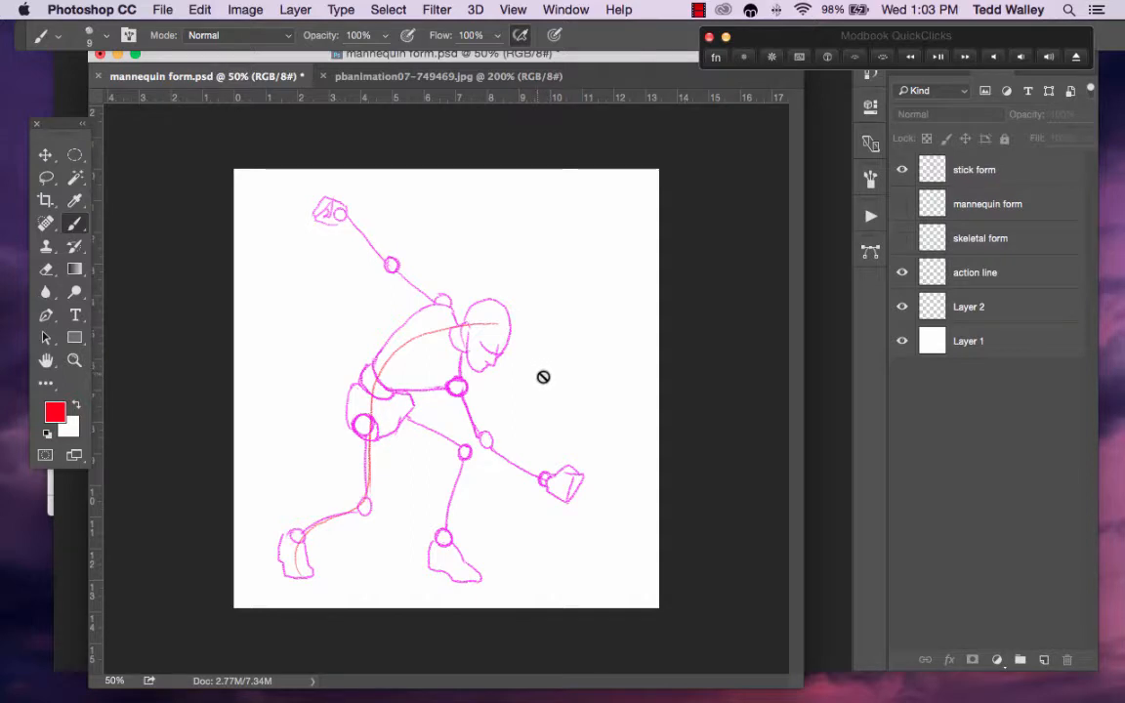
mouse_move(496, 381)
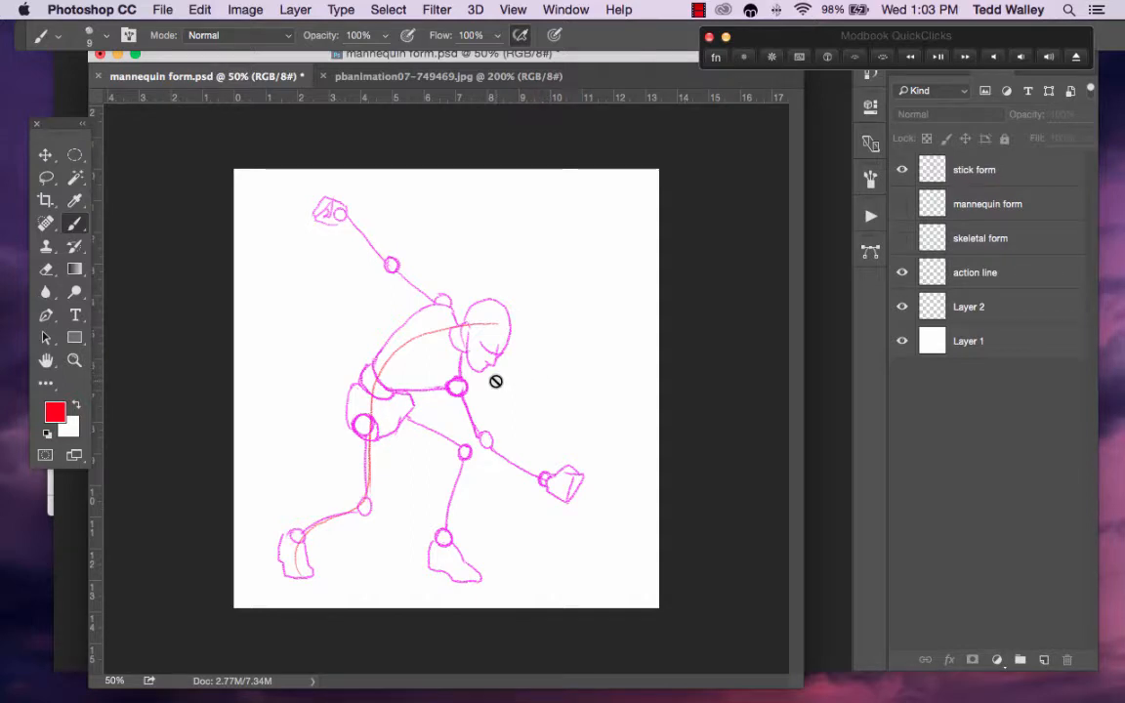
mouse_move(553, 367)
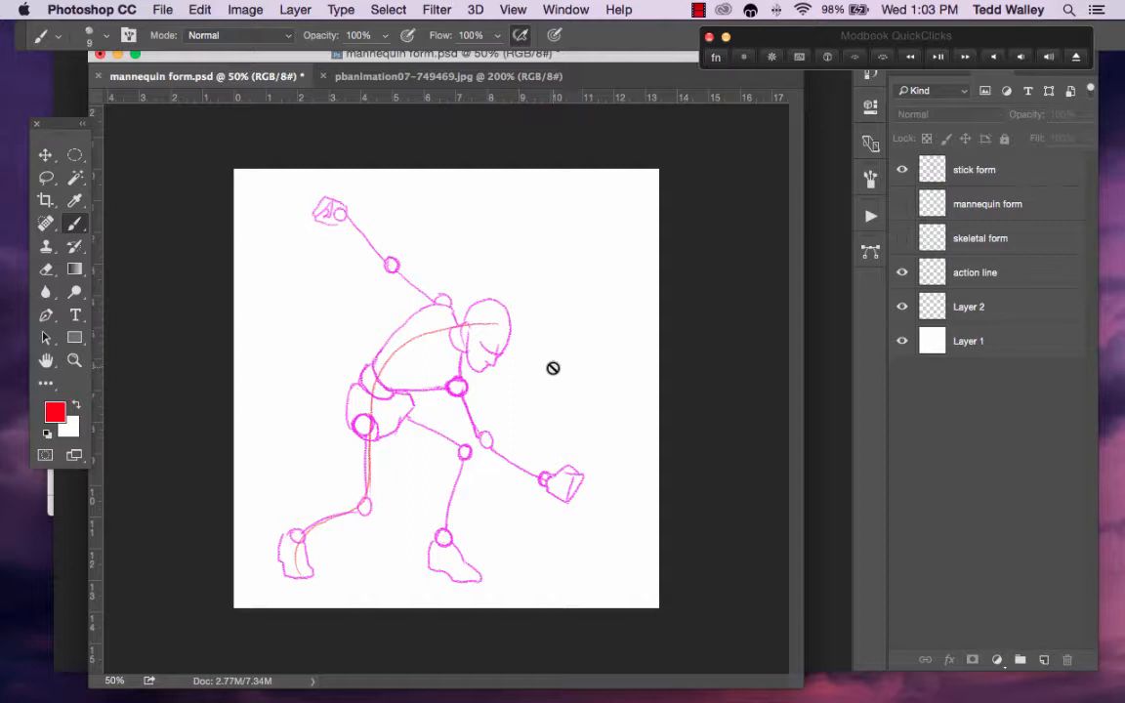
mouse_move(543, 356)
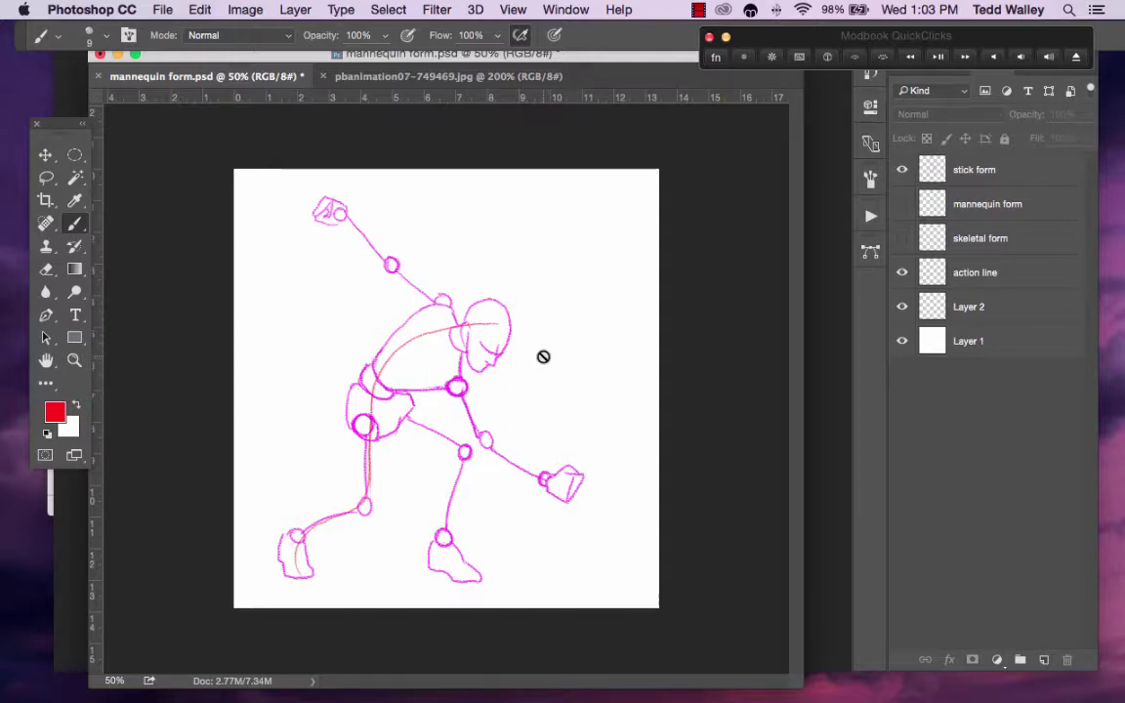
mouse_move(489, 395)
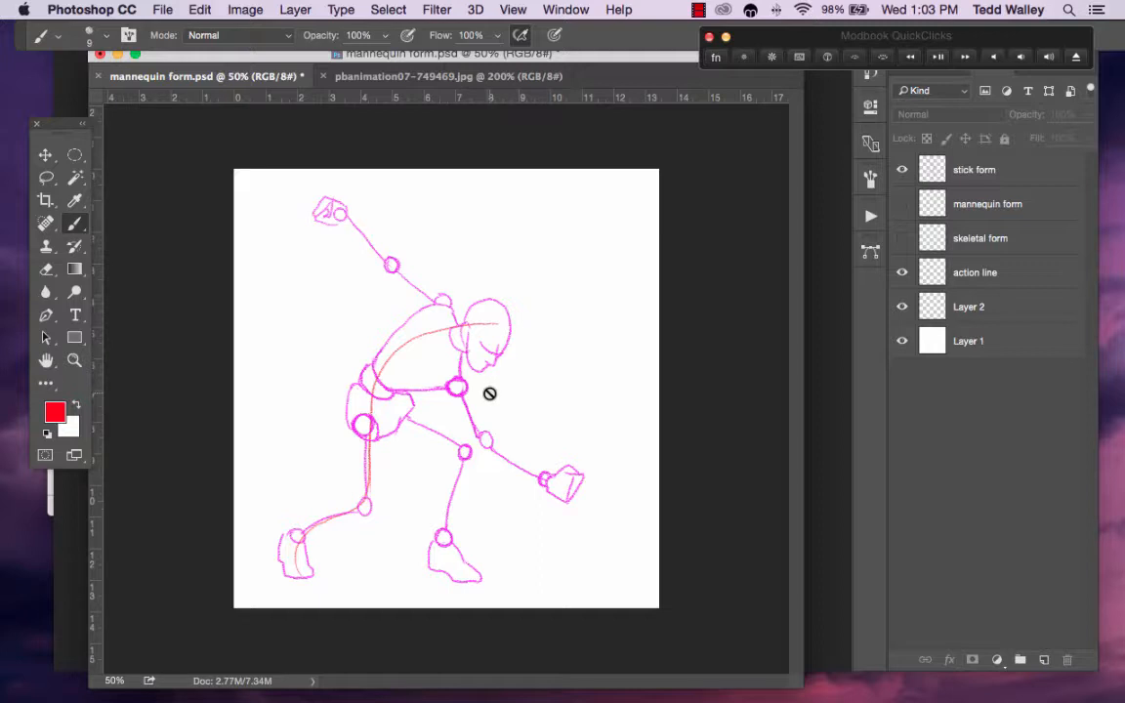
mouse_move(512, 391)
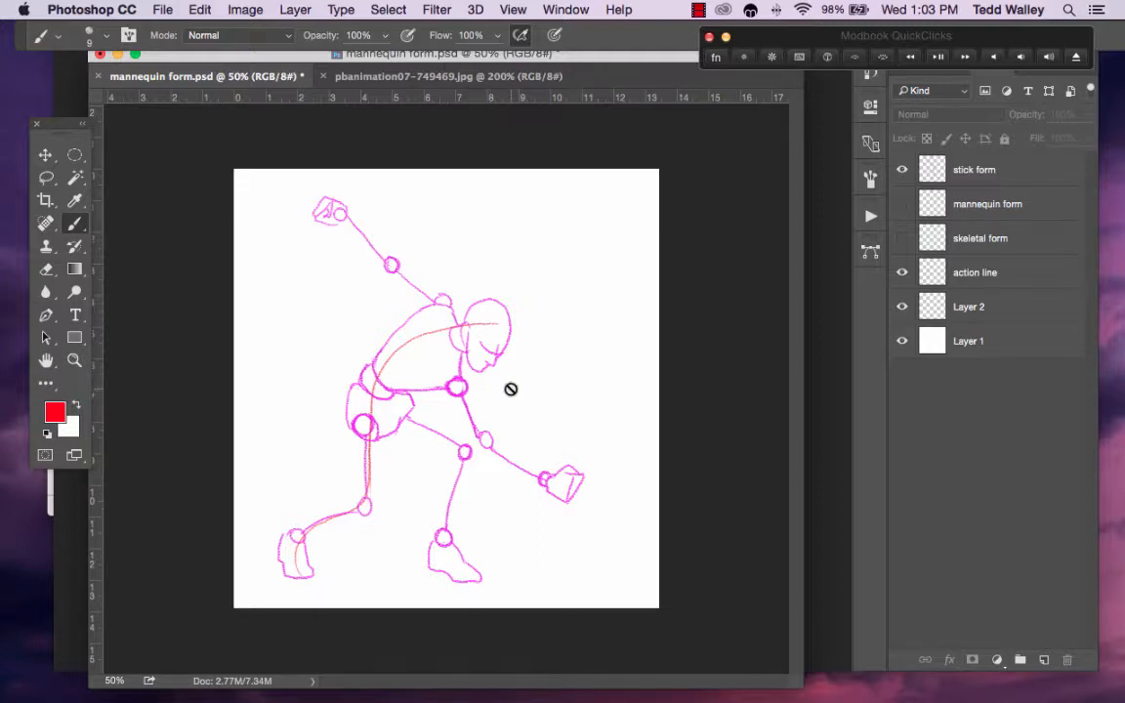
mouse_move(520, 379)
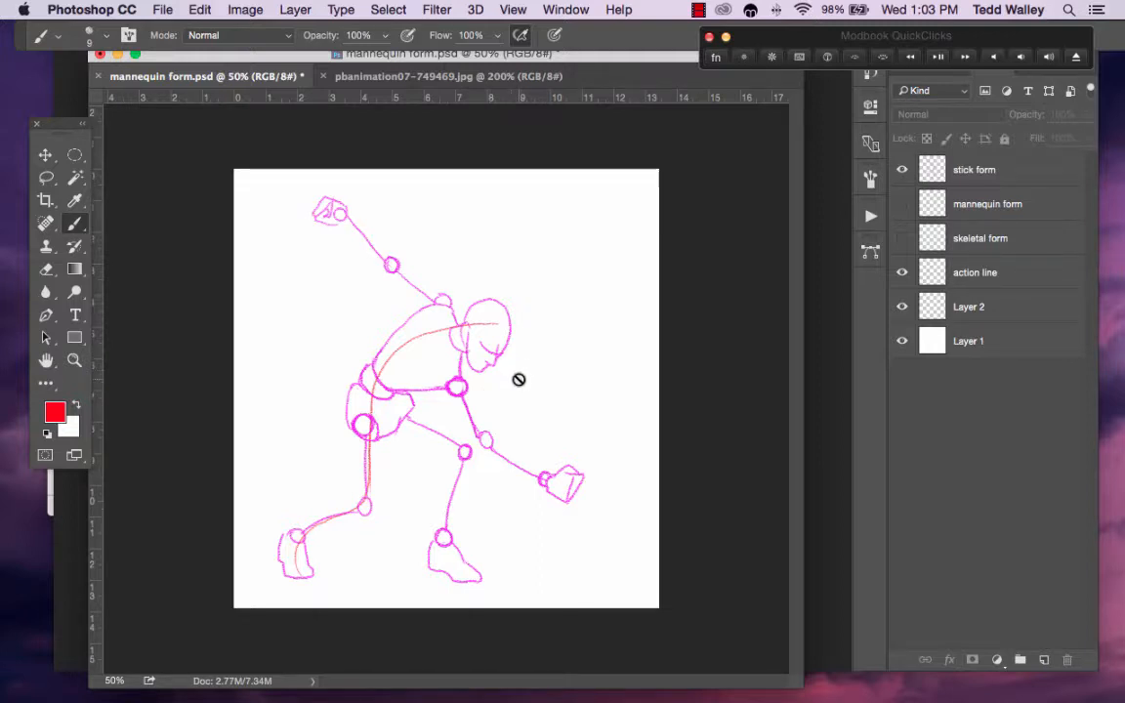
mouse_move(498, 386)
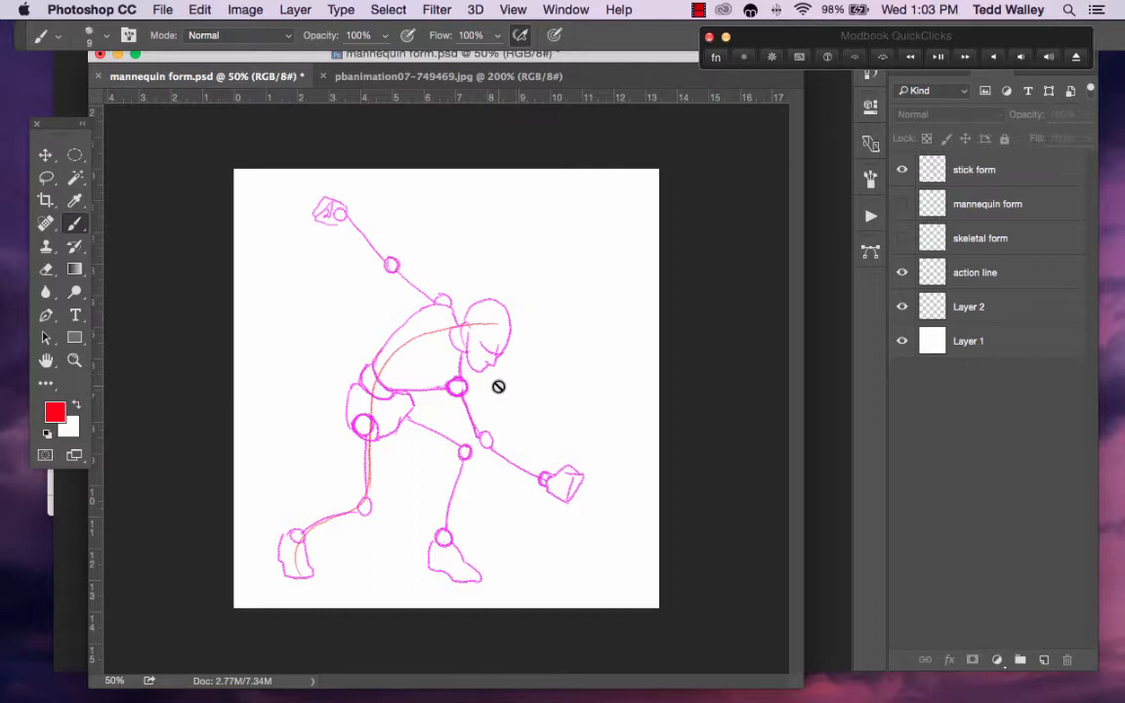
mouse_move(496, 400)
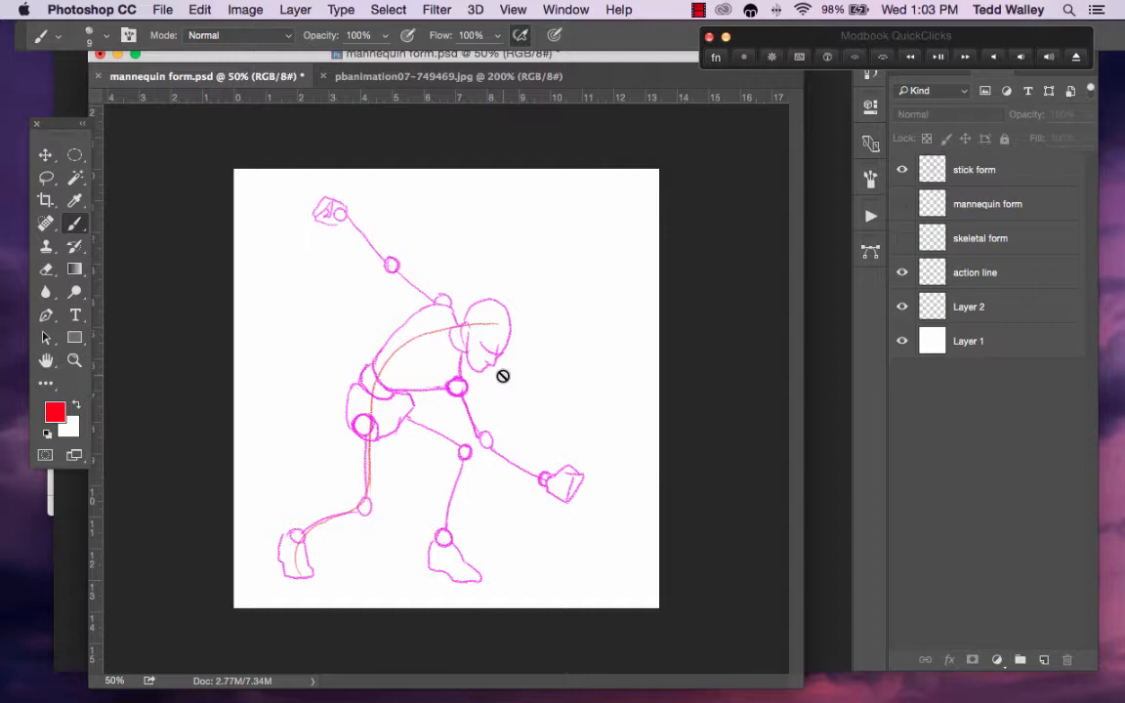
mouse_move(508, 387)
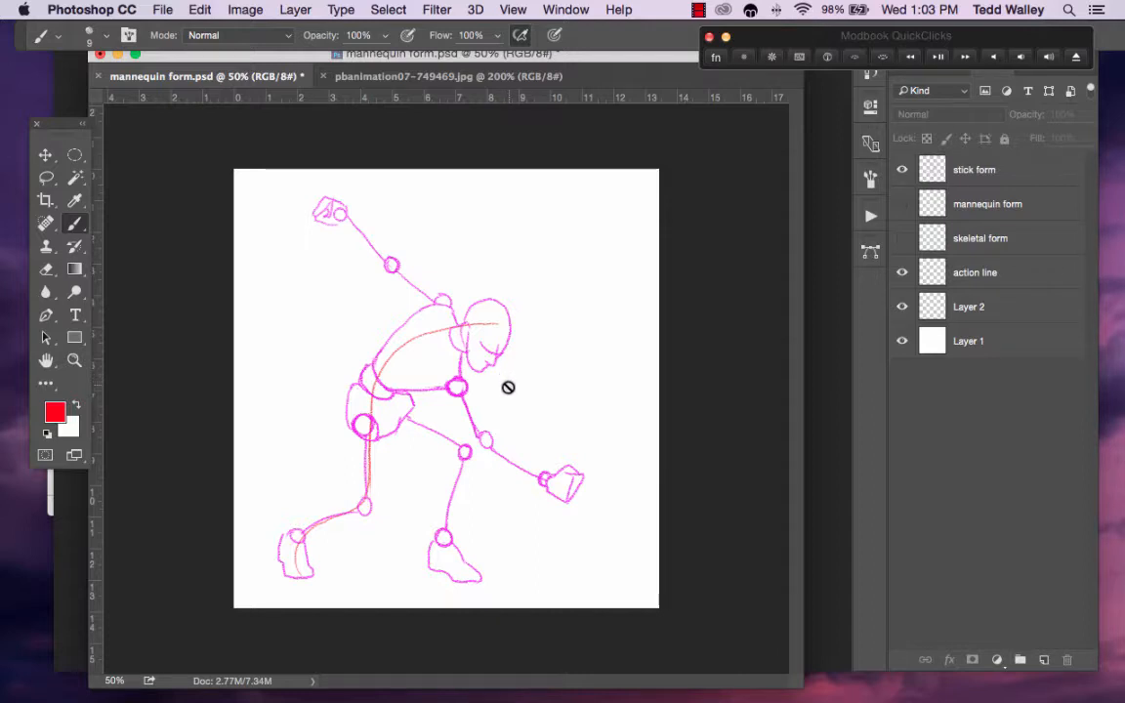
mouse_move(438, 305)
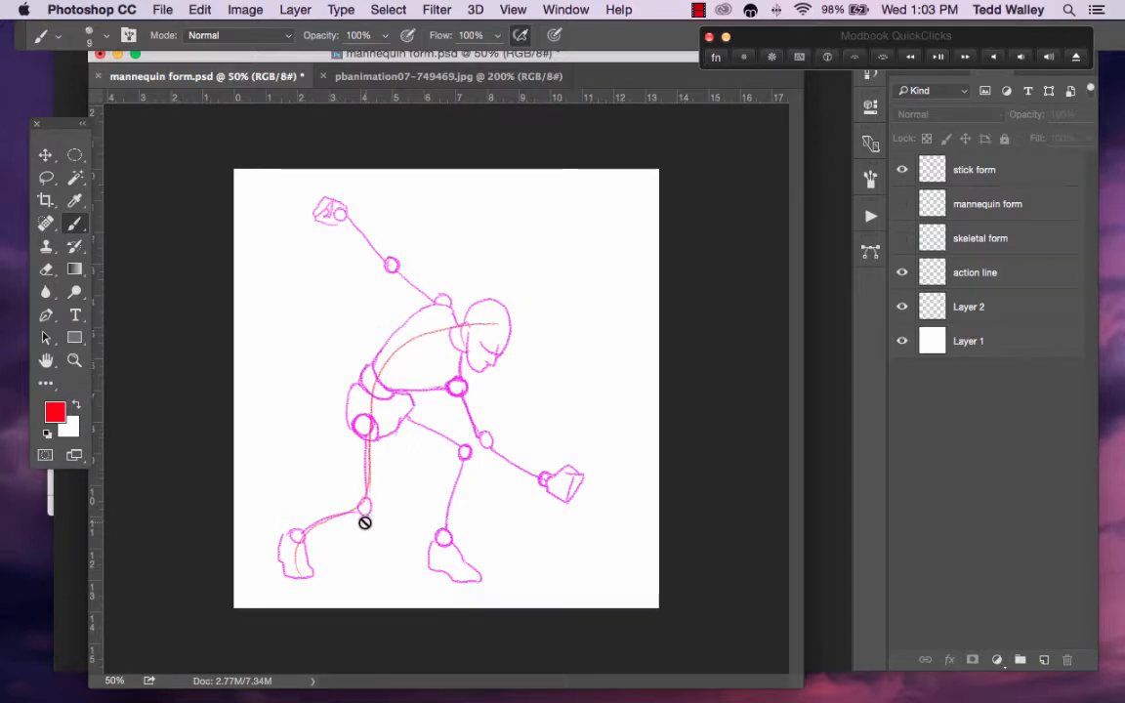
mouse_move(352, 516)
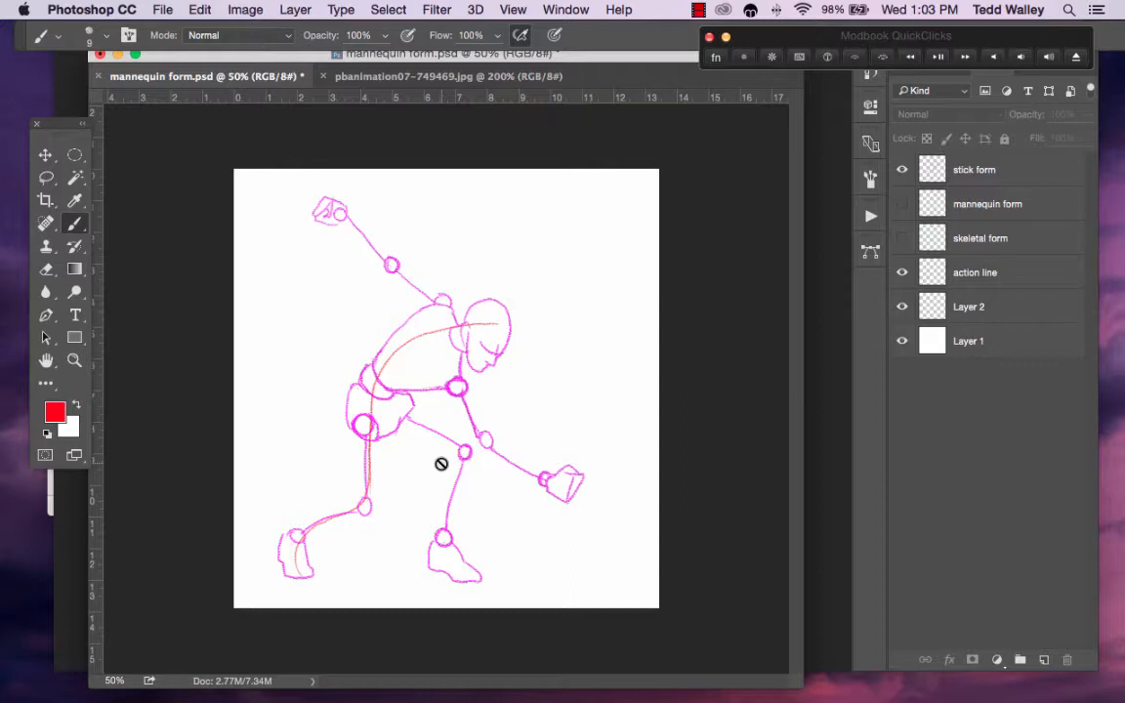
mouse_move(500, 469)
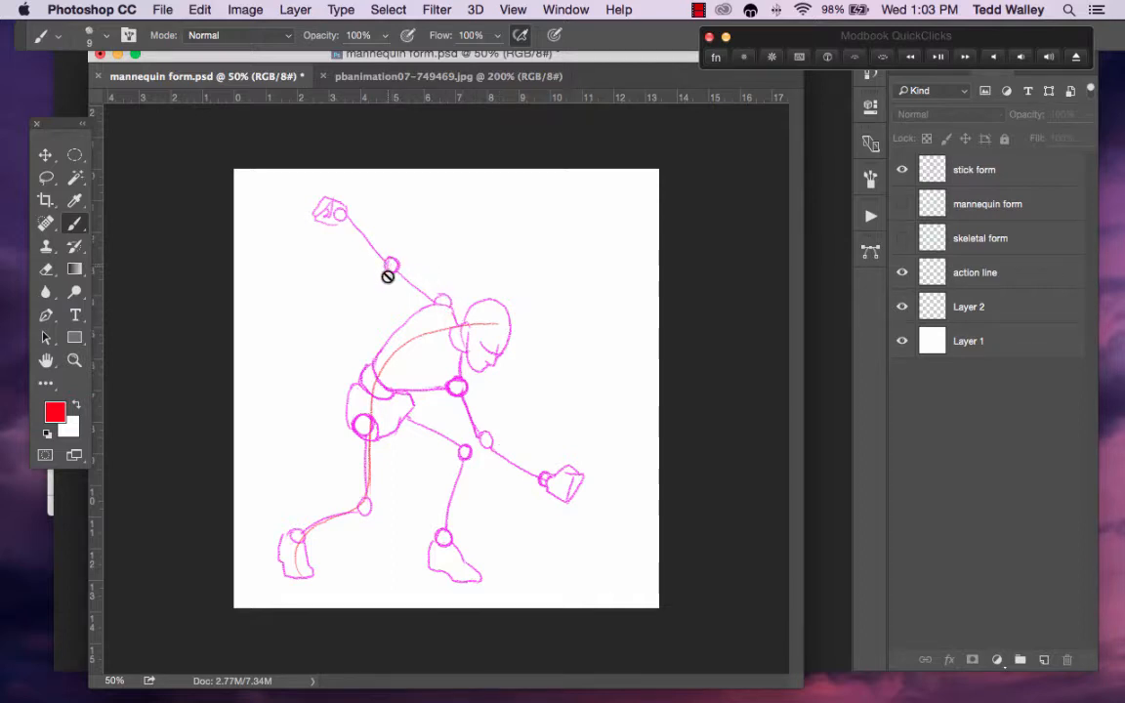
mouse_move(504, 547)
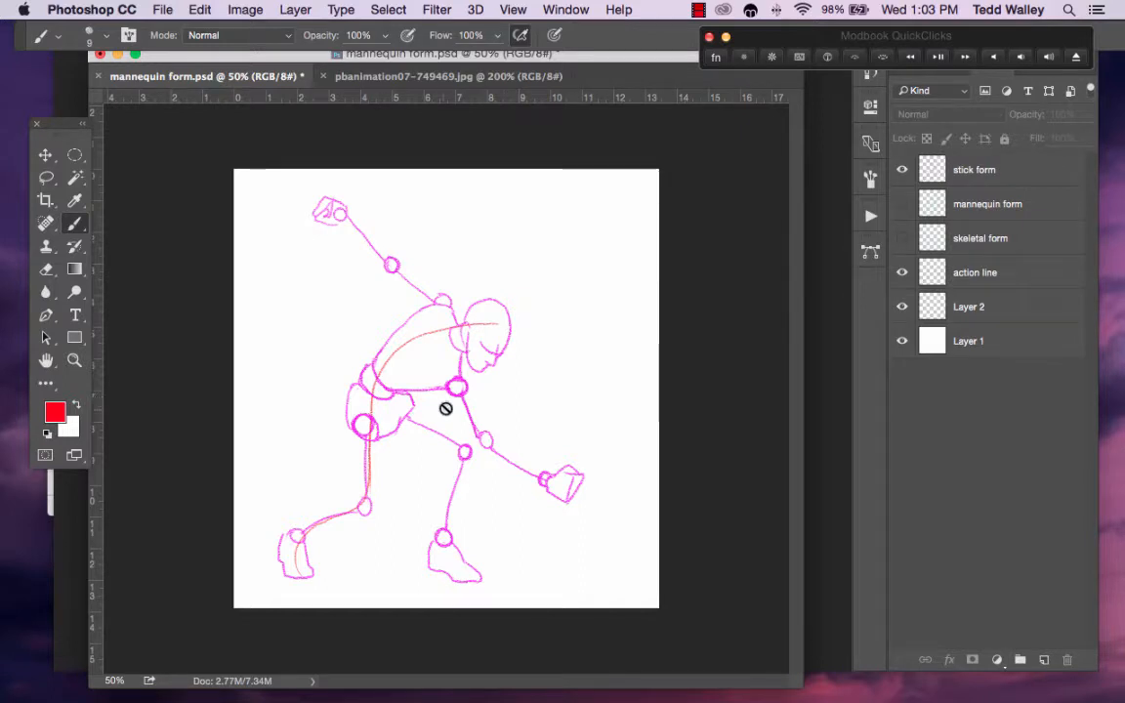
mouse_move(500, 515)
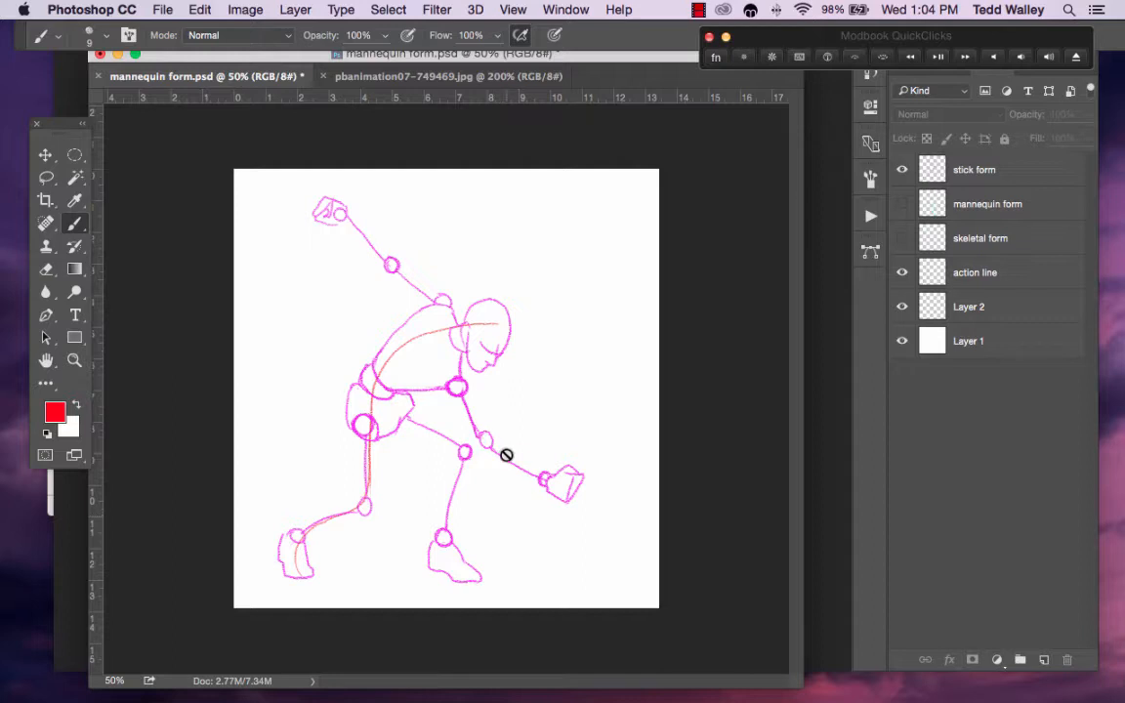
mouse_move(486, 453)
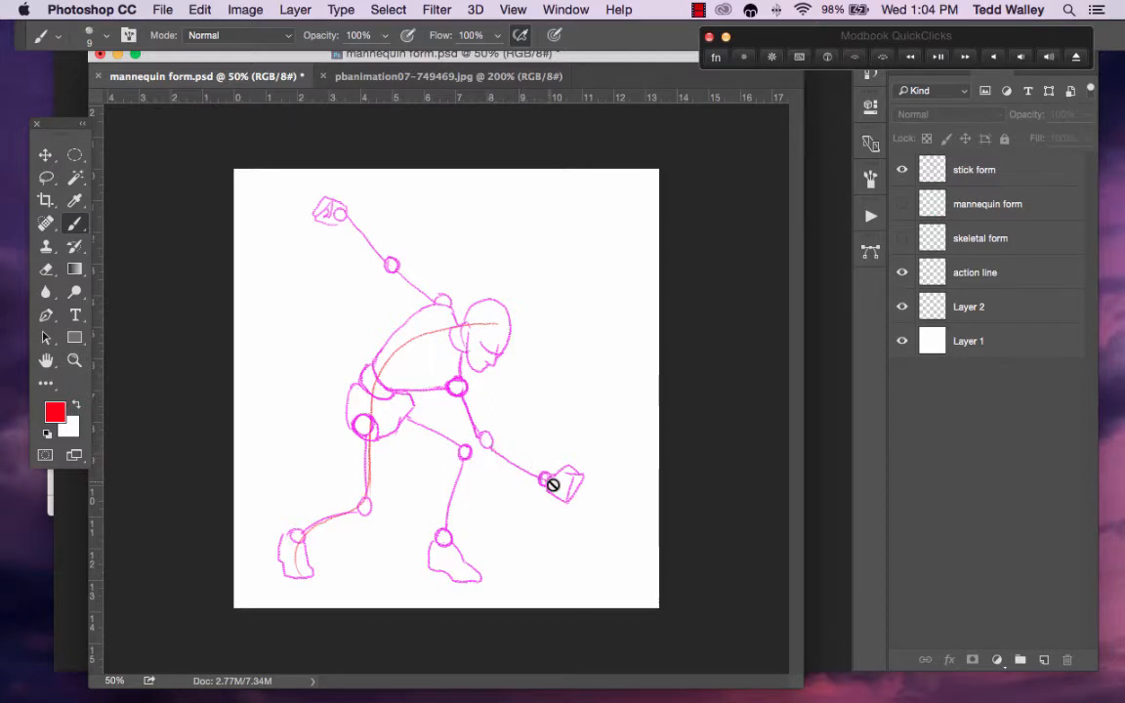
mouse_move(558, 492)
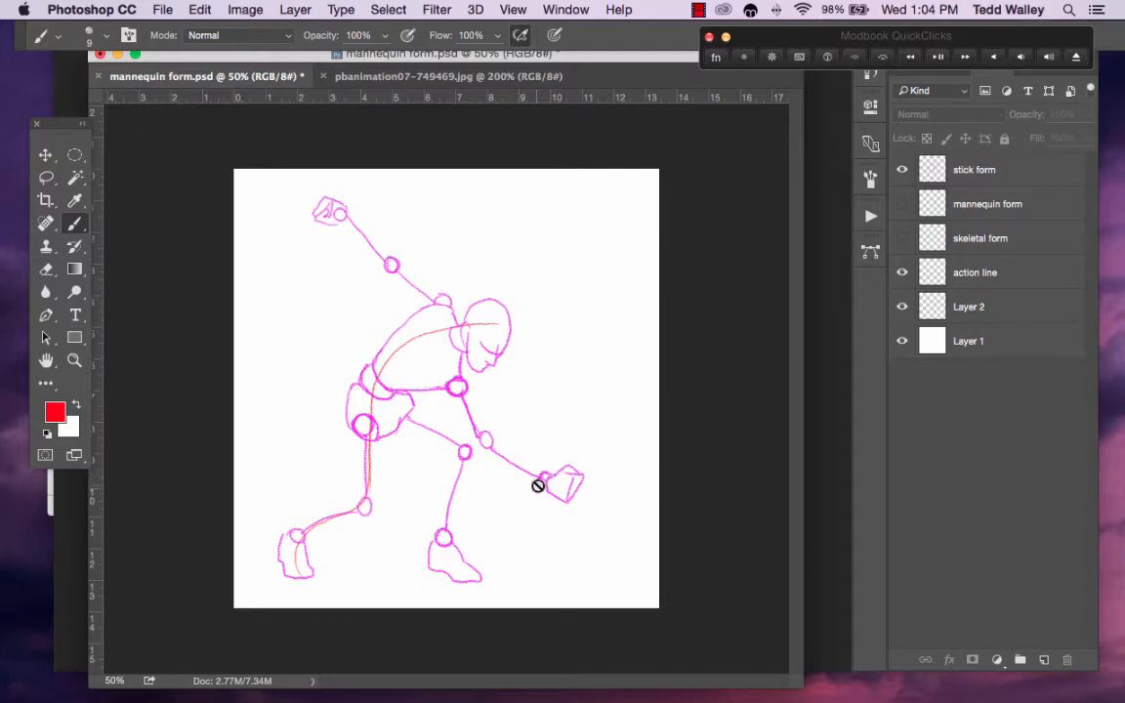
mouse_move(505, 481)
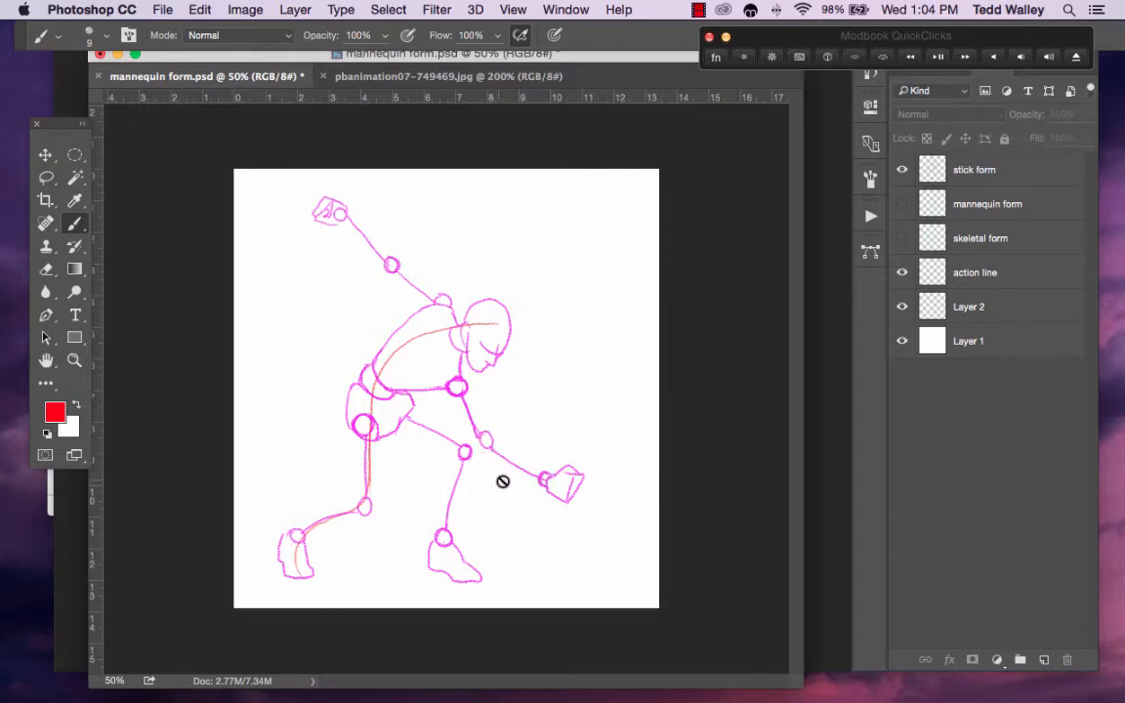
mouse_move(406, 414)
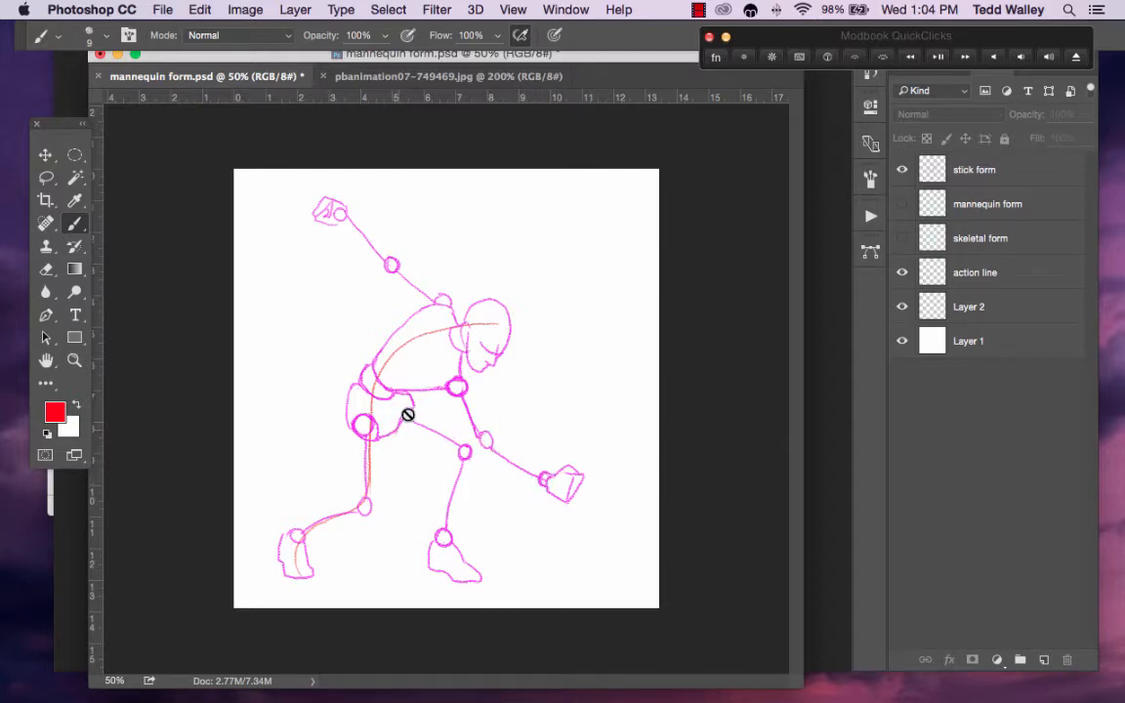
mouse_move(457, 520)
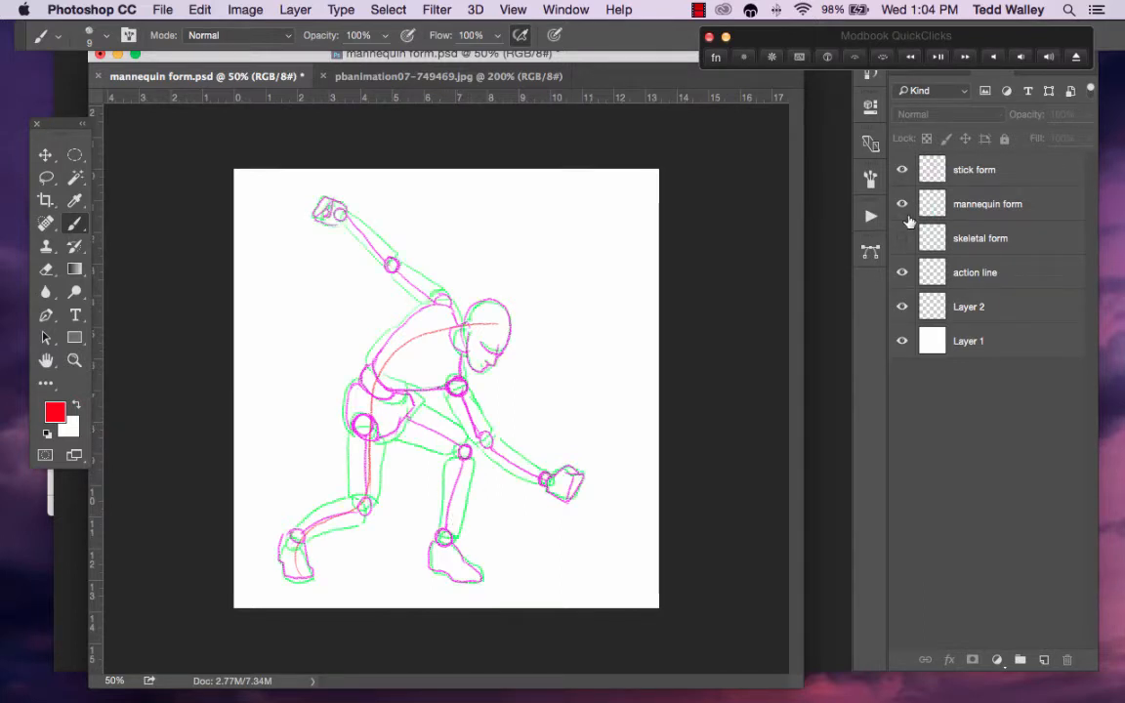
mouse_move(902, 238)
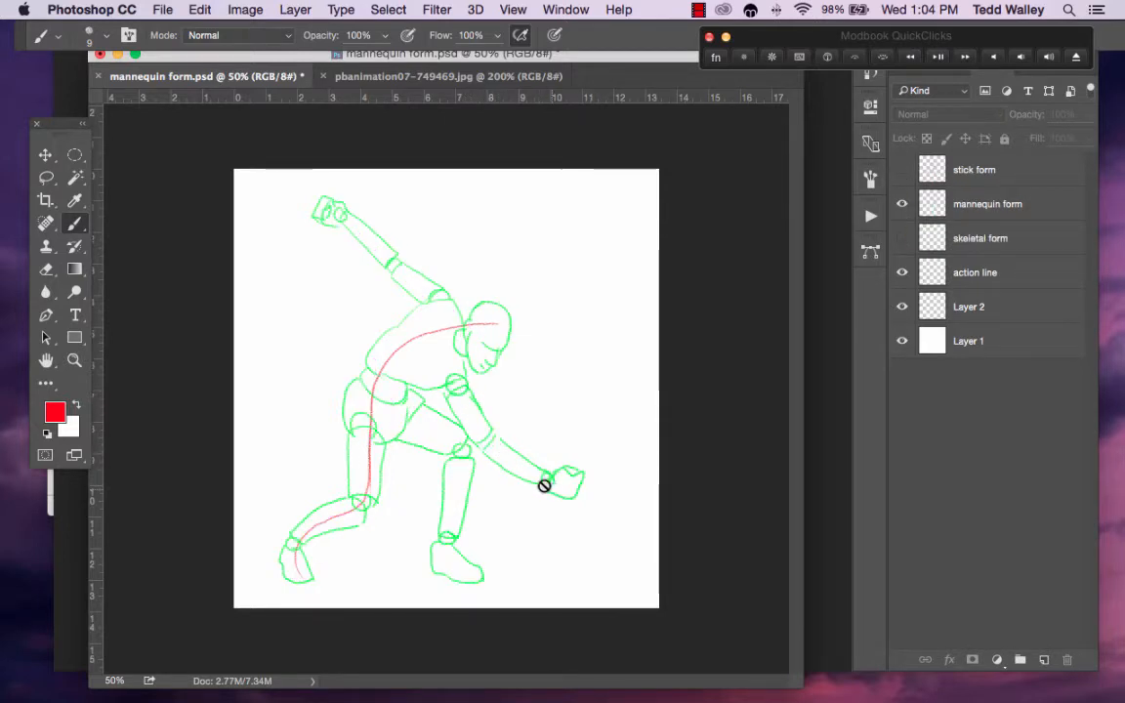
mouse_move(547, 474)
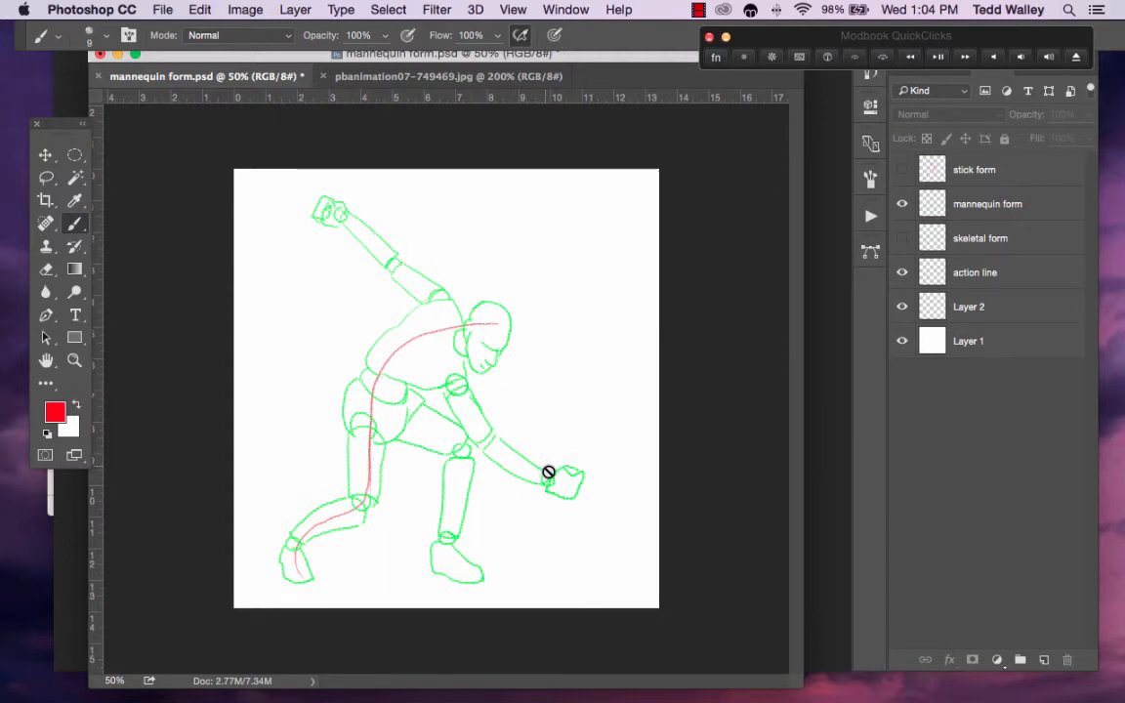